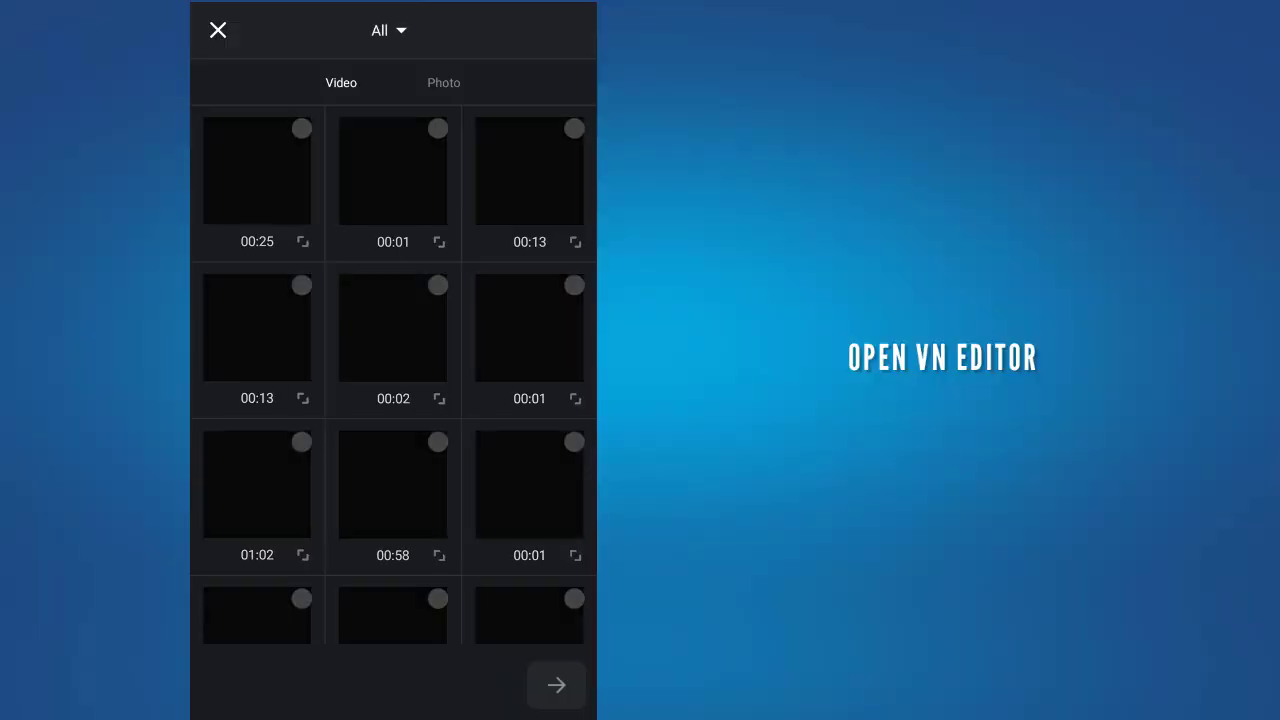
Import the blue car clip into VN and load the car screenshot into Background Eraser
click(529, 170)
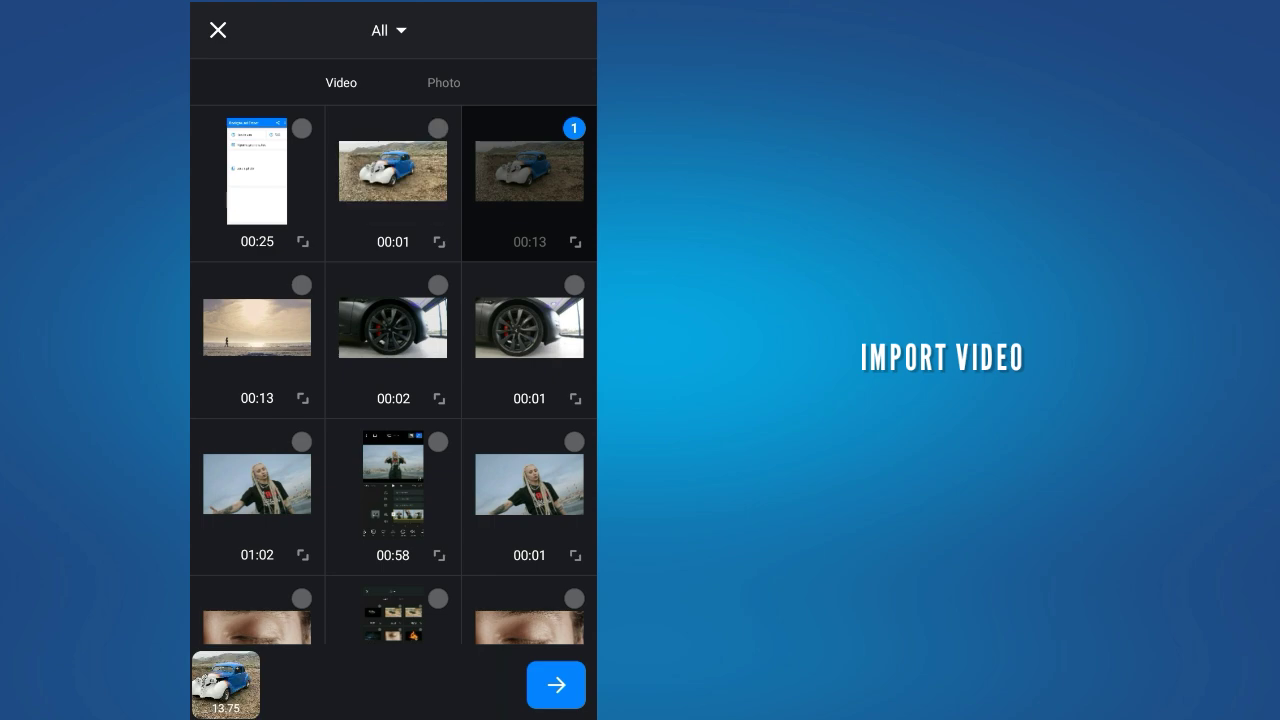
click(555, 685)
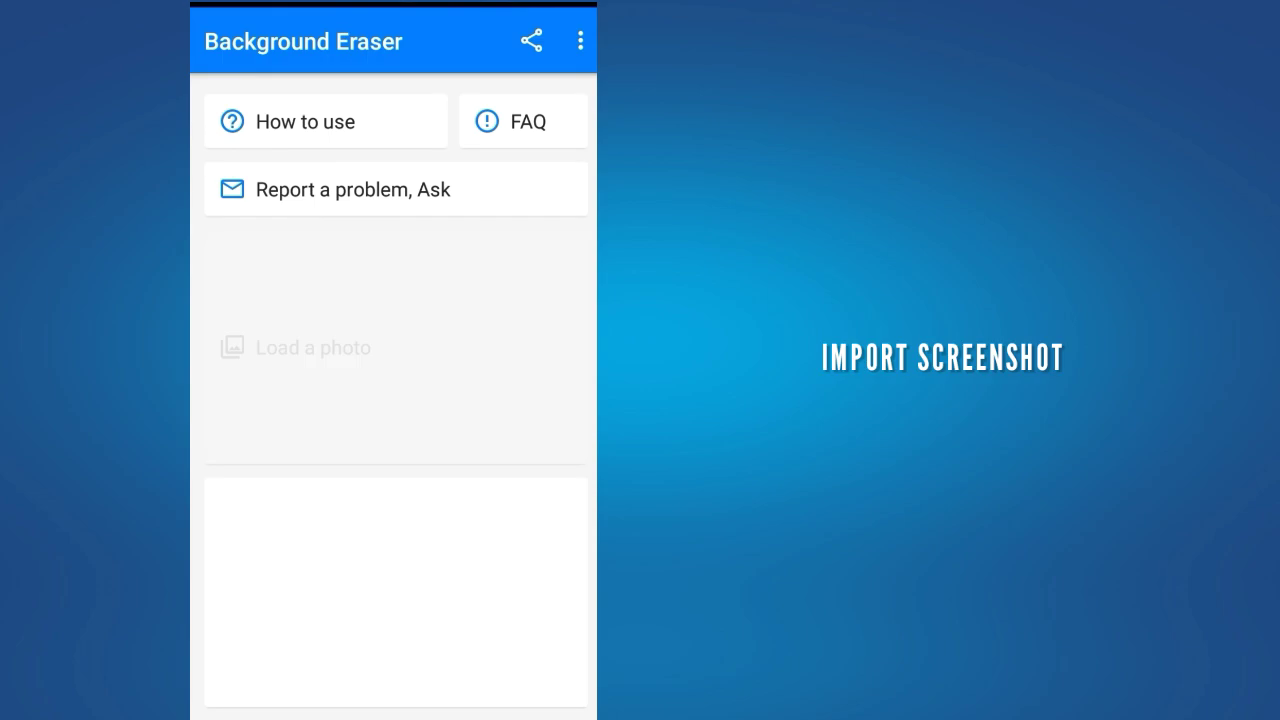
click(294, 347)
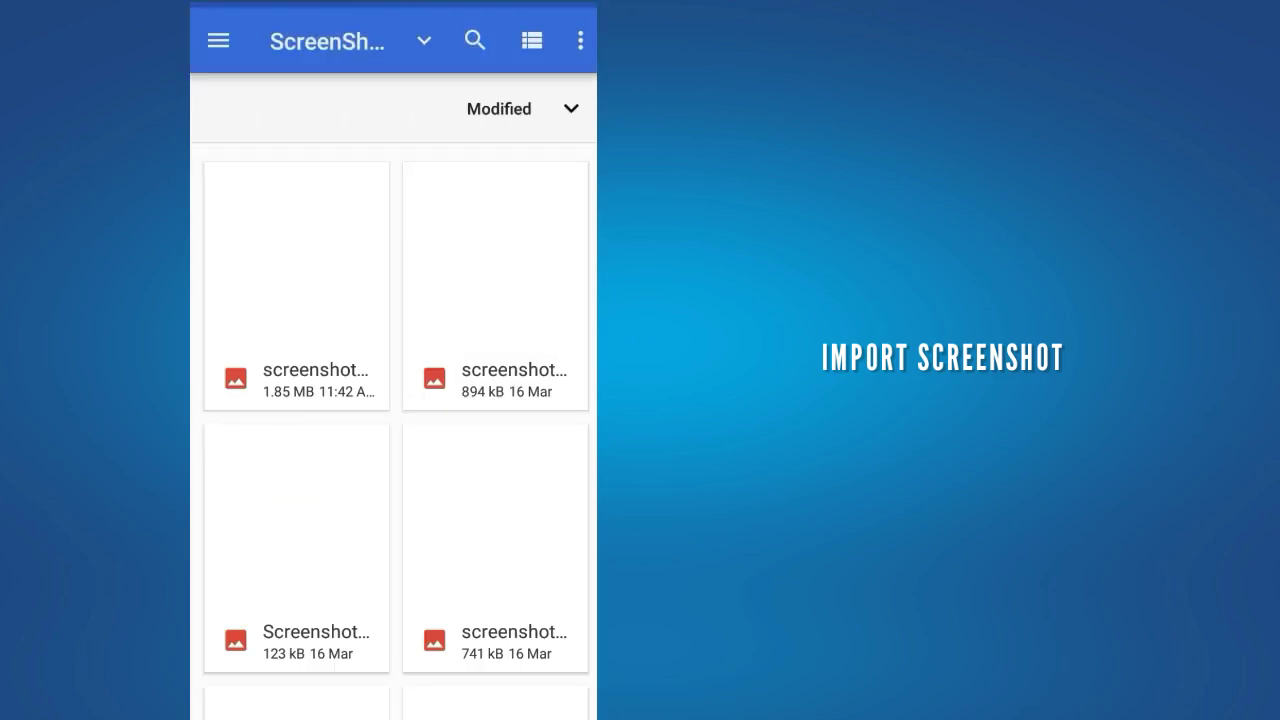
click(296, 285)
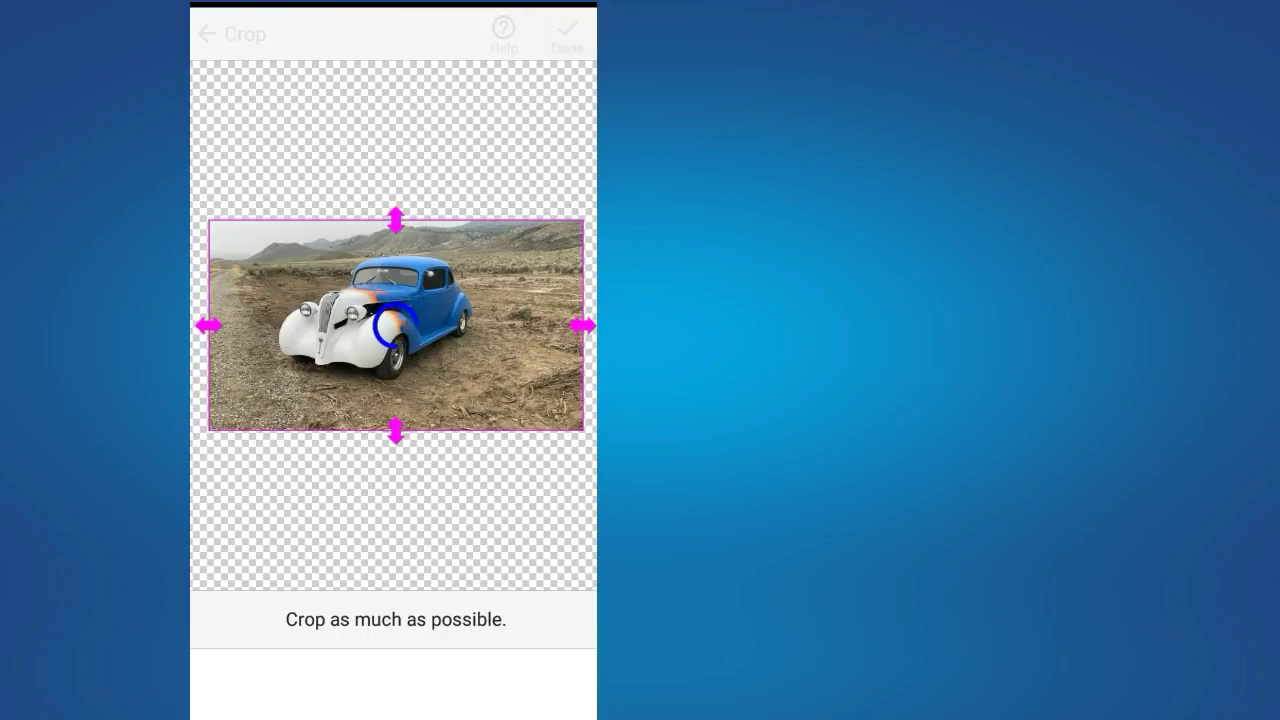
Accept the crop and magic-erase the sky and landscape around the blue car
click(567, 30)
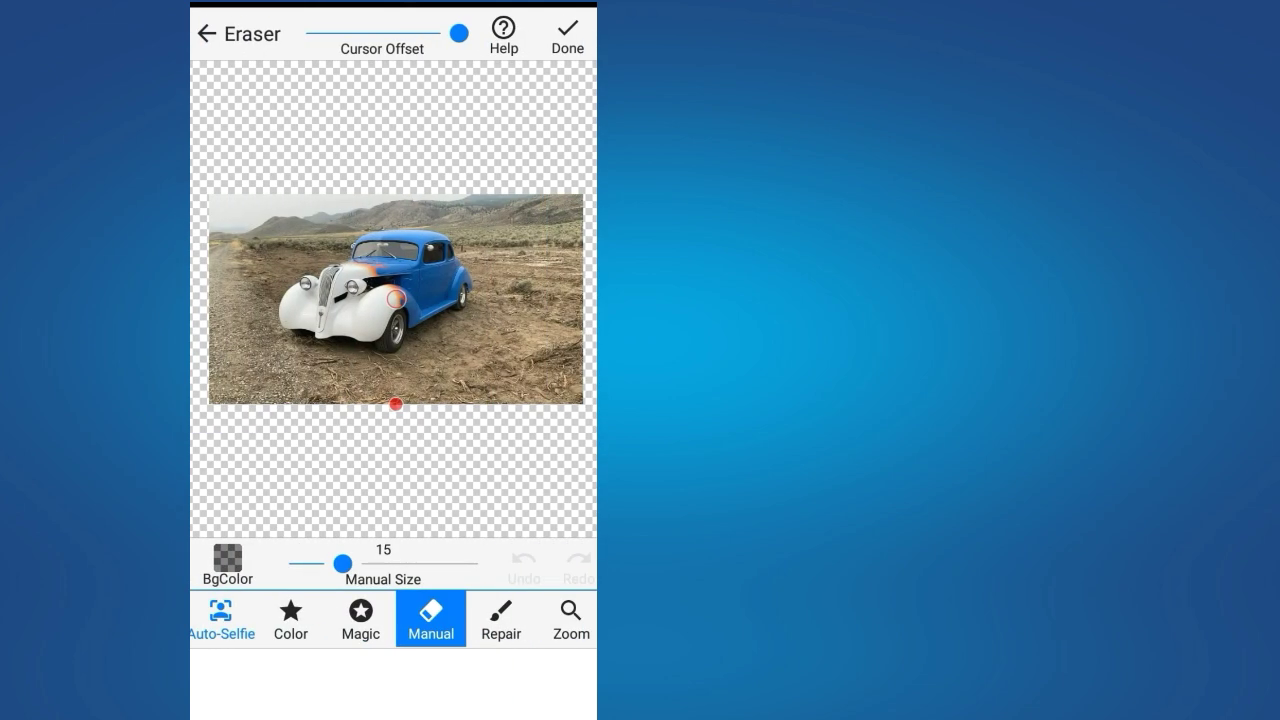
click(359, 618)
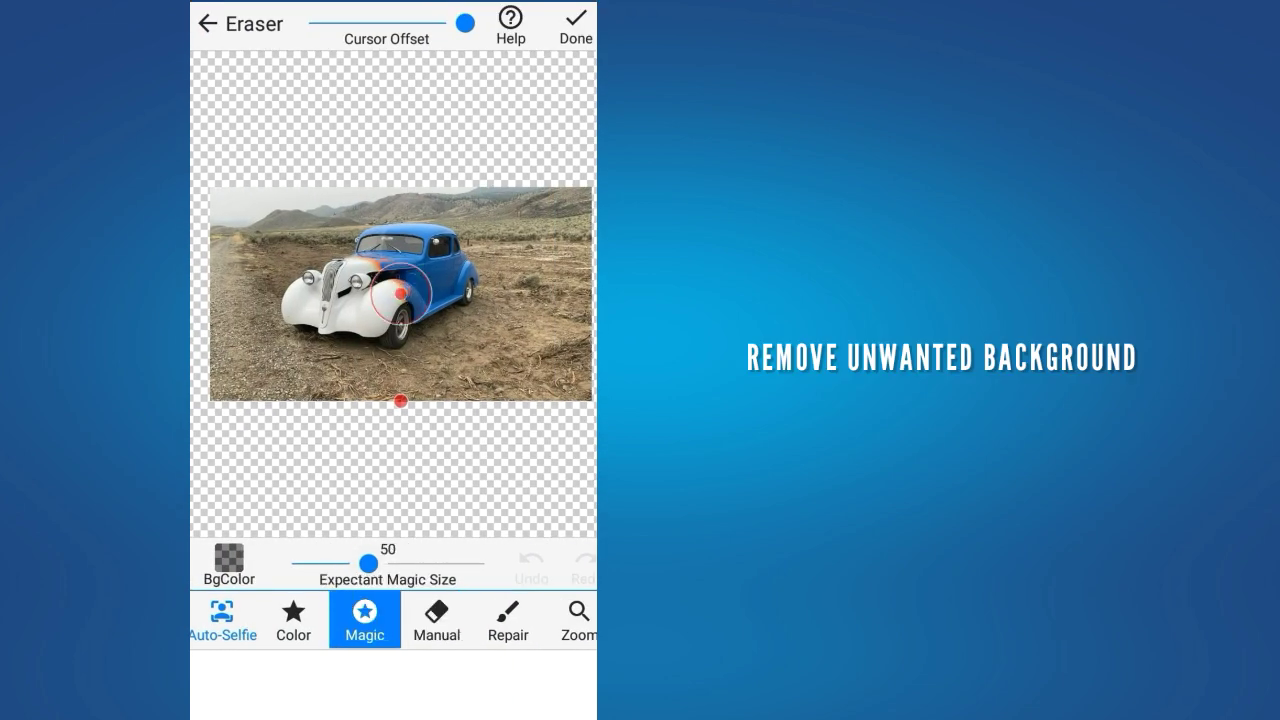
drag(368, 563, 473, 563)
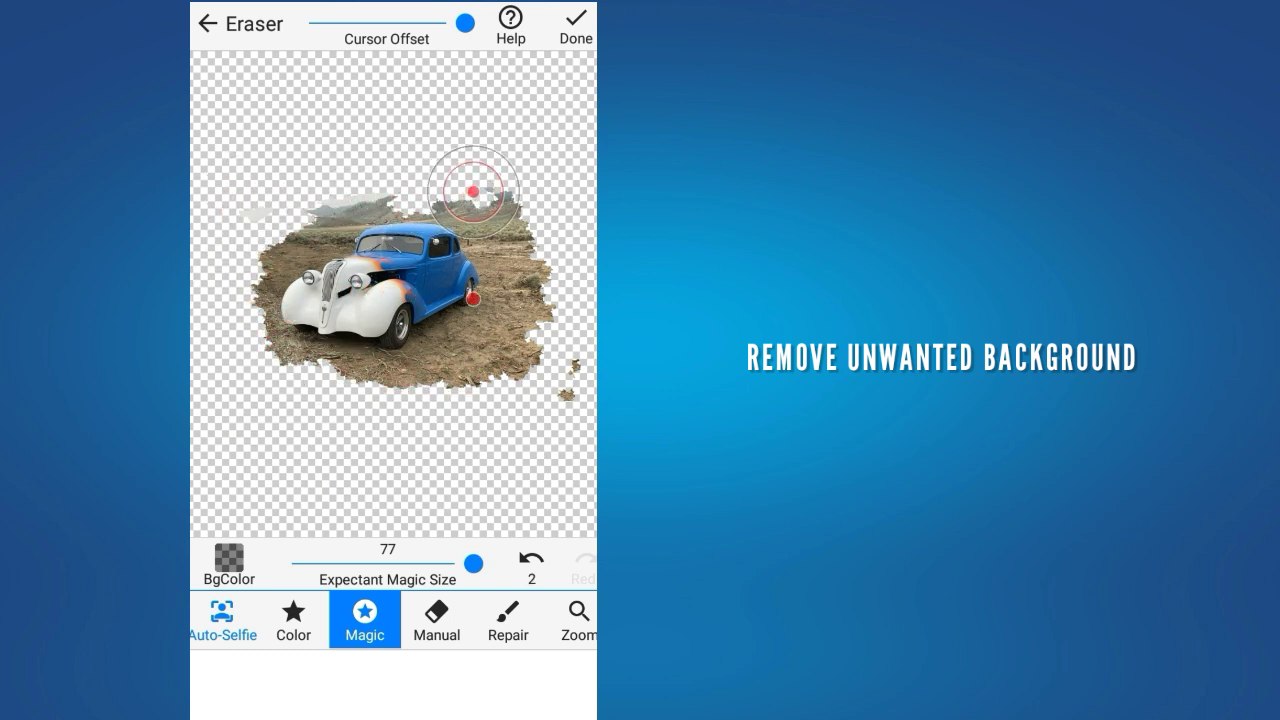
click(573, 18)
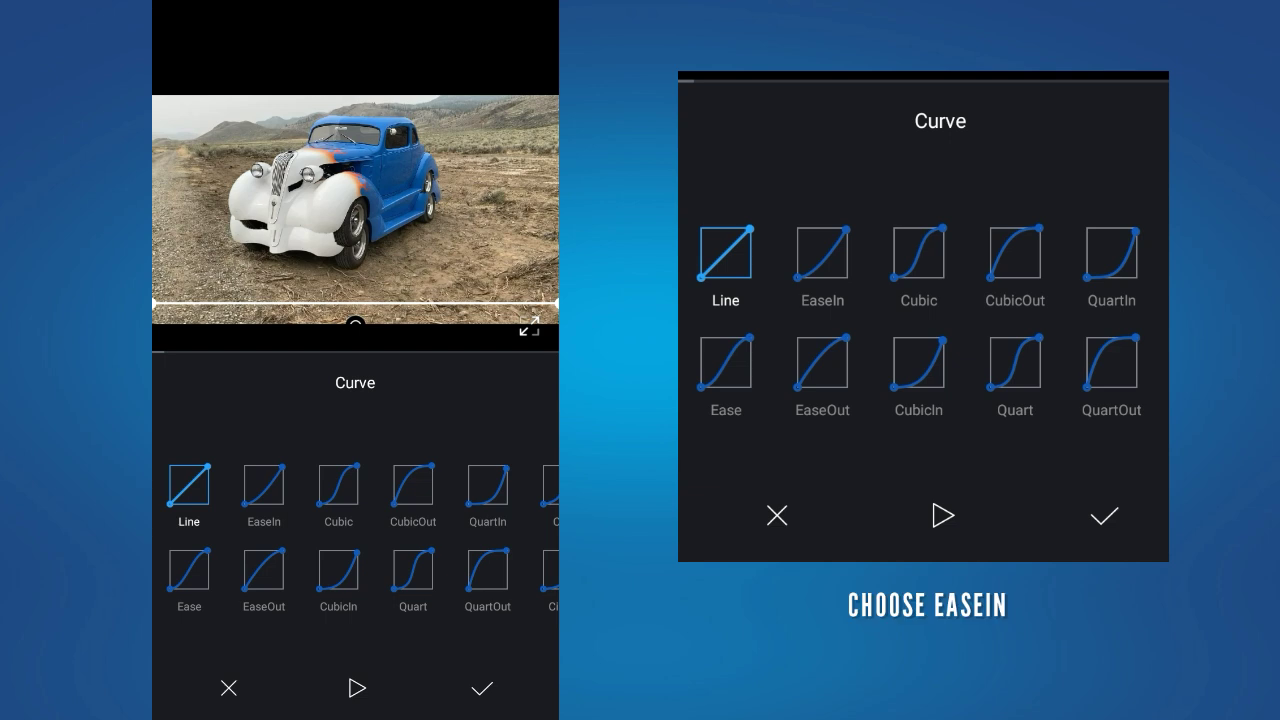
Apply the EaseIn curve to the car cutout overlay's motion
click(822, 255)
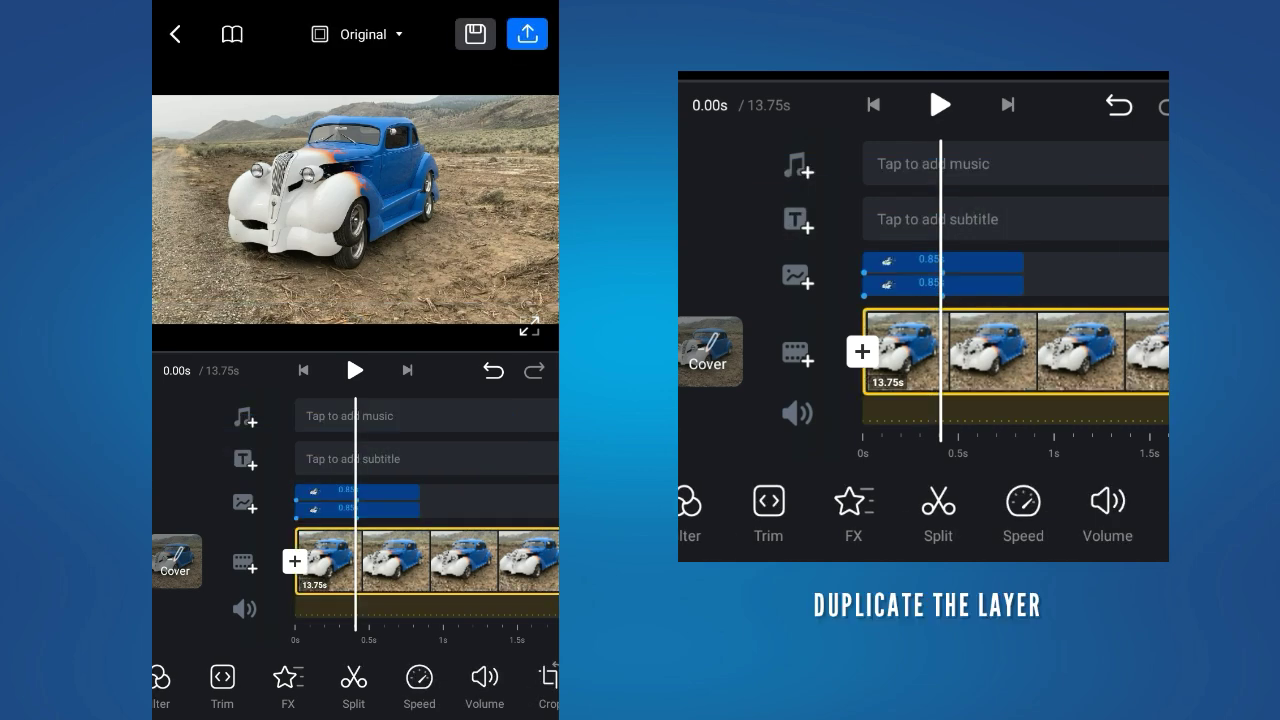
Duplicate the car overlay layer and preview the multiplied-car animation
click(375, 503)
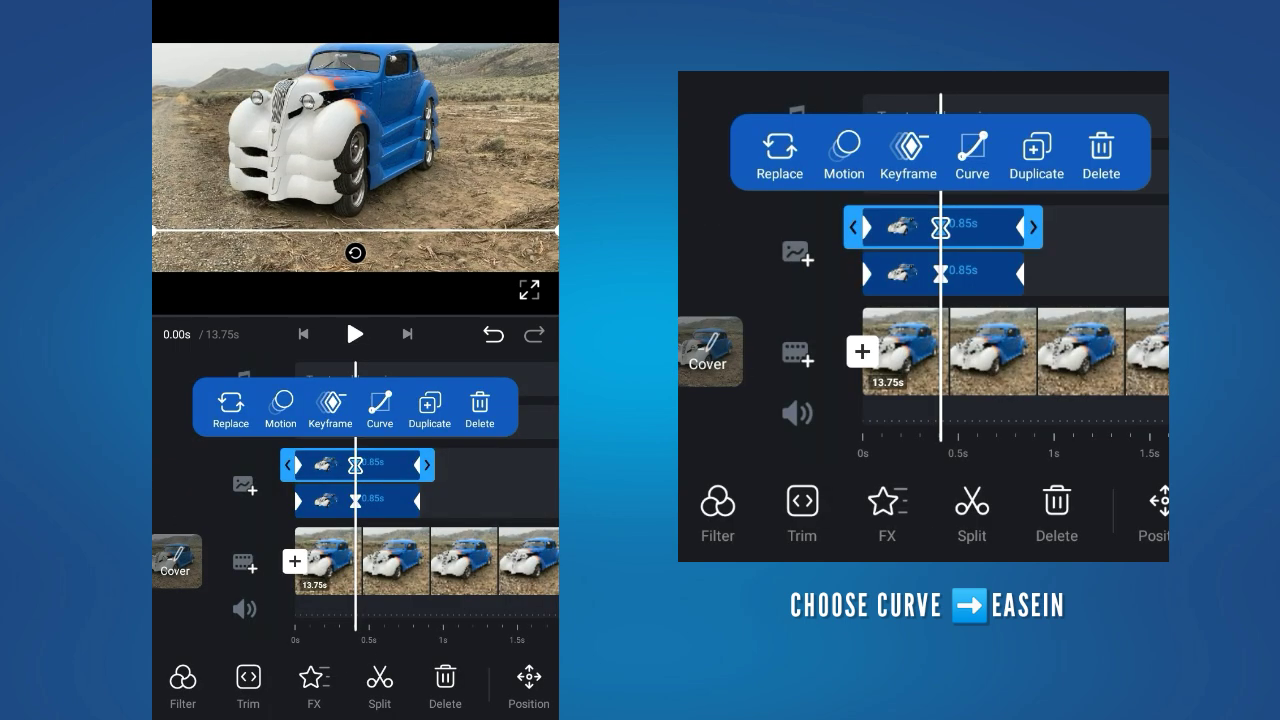
click(355, 334)
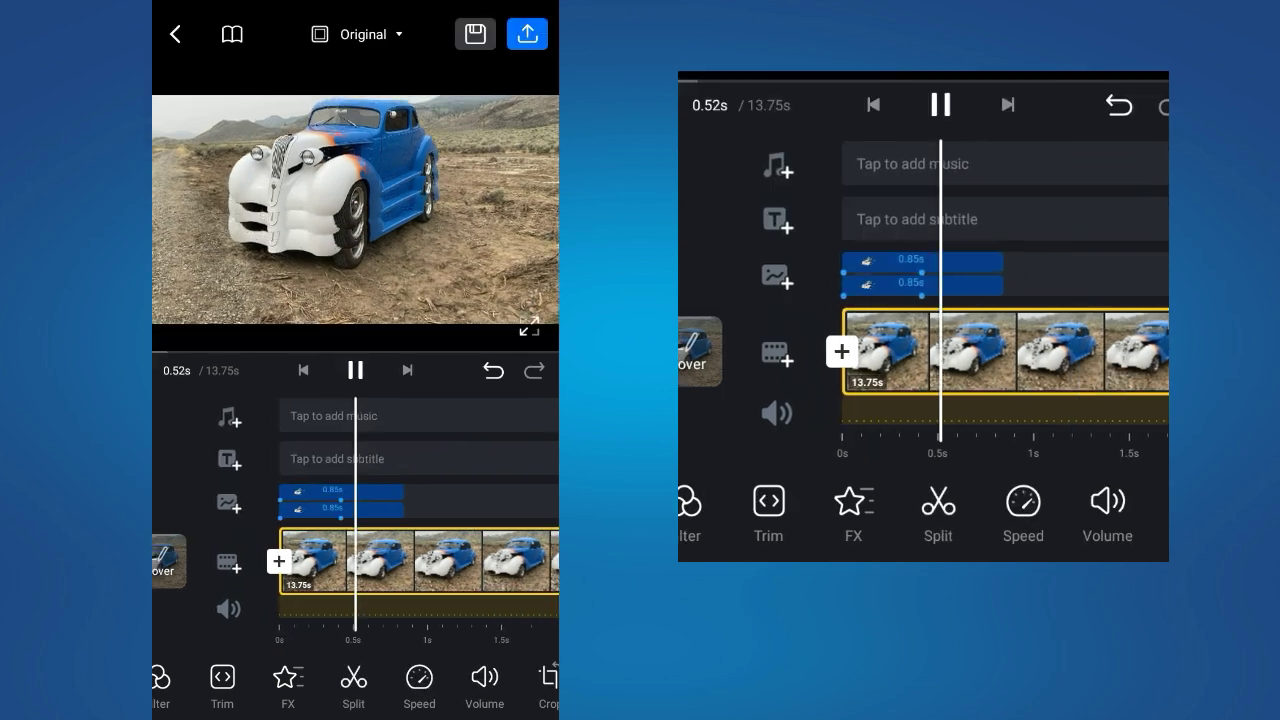